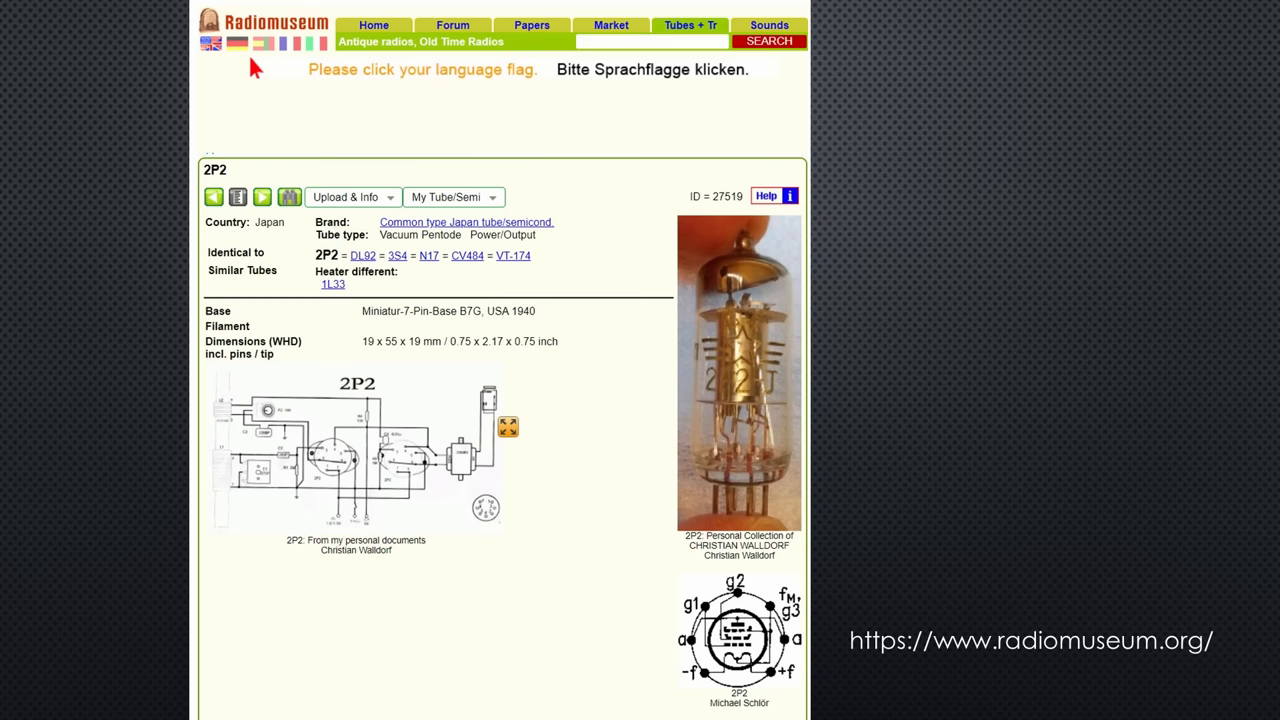
- Show the Radiomuseum 2P2 pentode page and zoom into its type, base and dimensions details
click(508, 427)
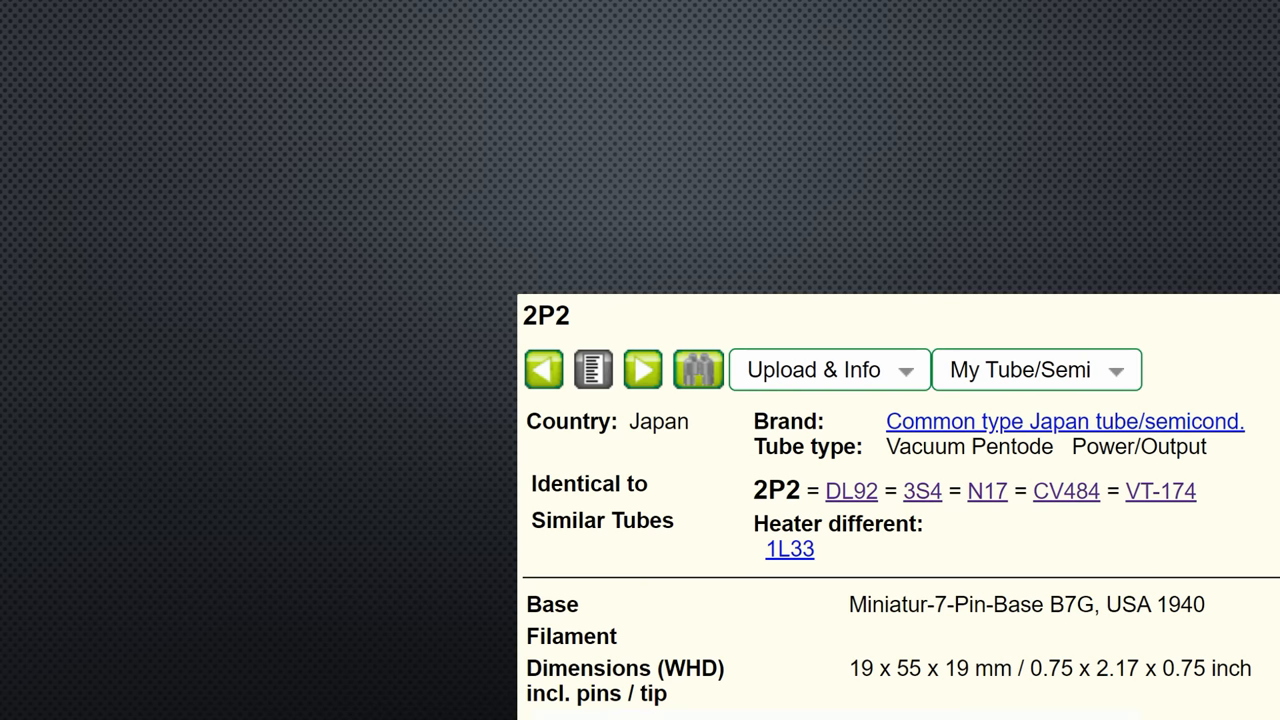
double_click(1181, 605)
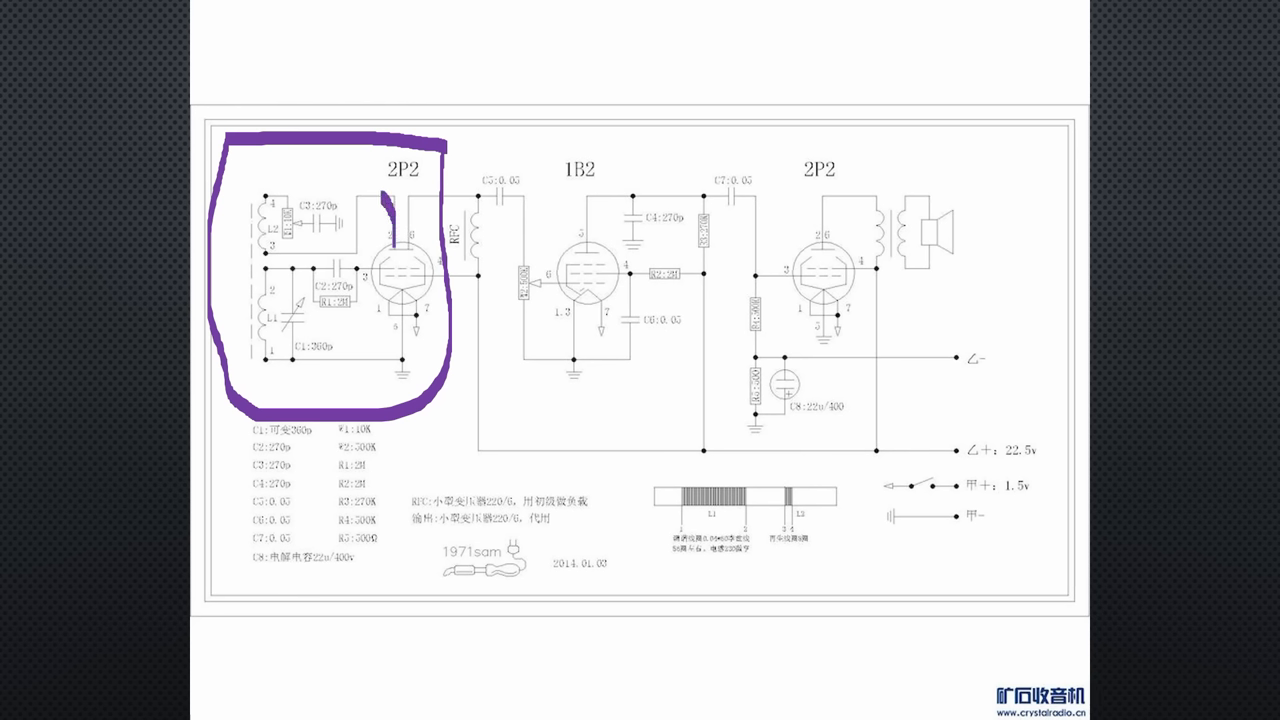
- Circle the first 2P2 stage of the three-tube receiver schematic in purple
drag(380, 200, 290, 300)
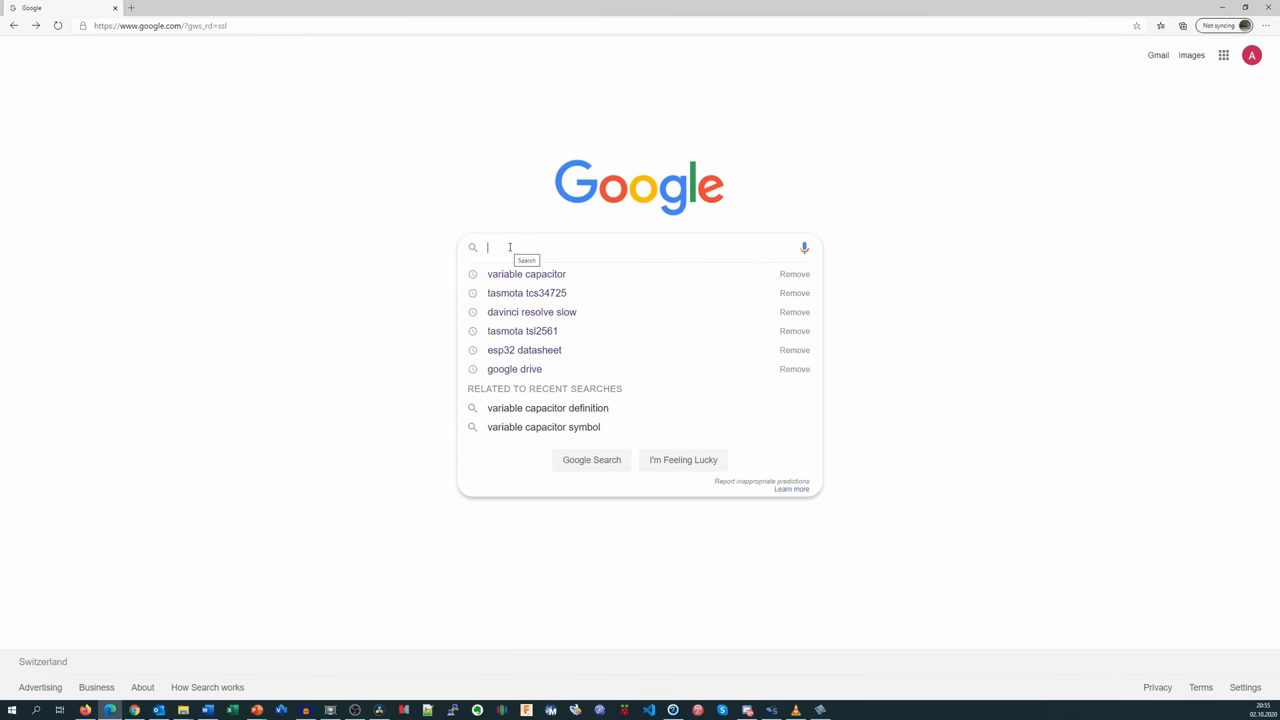
- Search 'variable capacitor' images and open the CBM 443DF1 result's Hong Da page
click(526, 273)
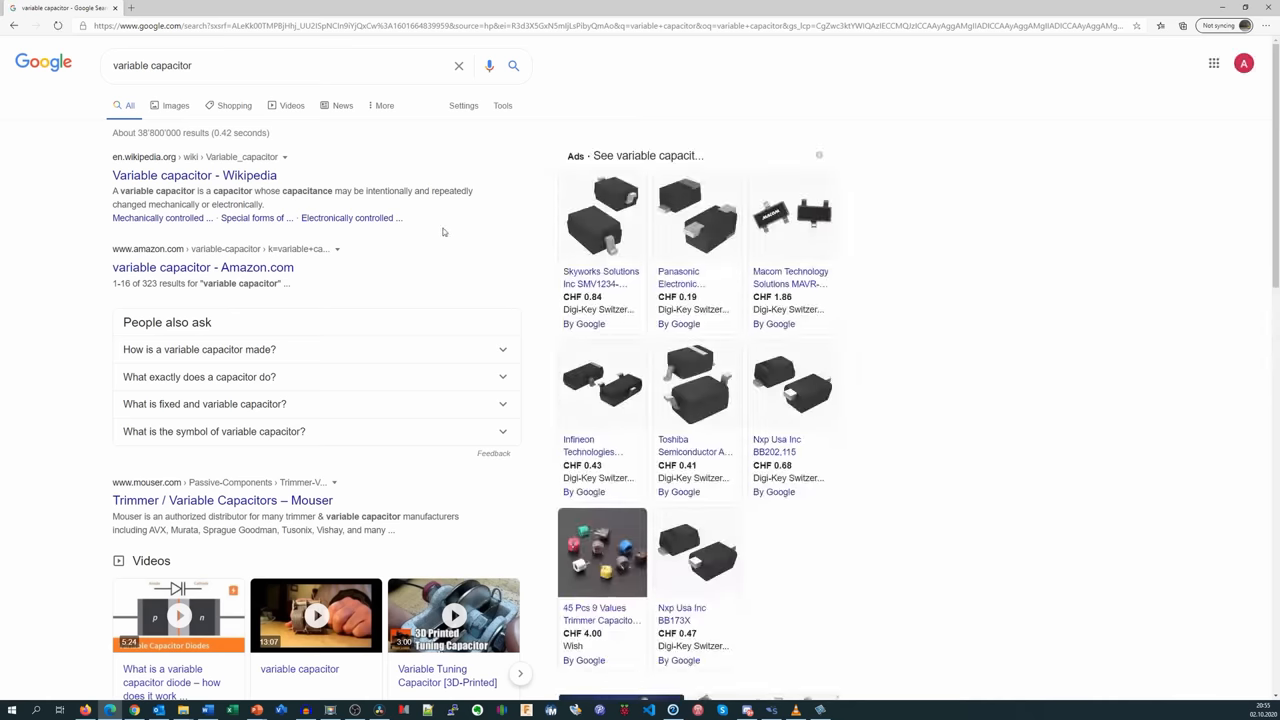
click(175, 105)
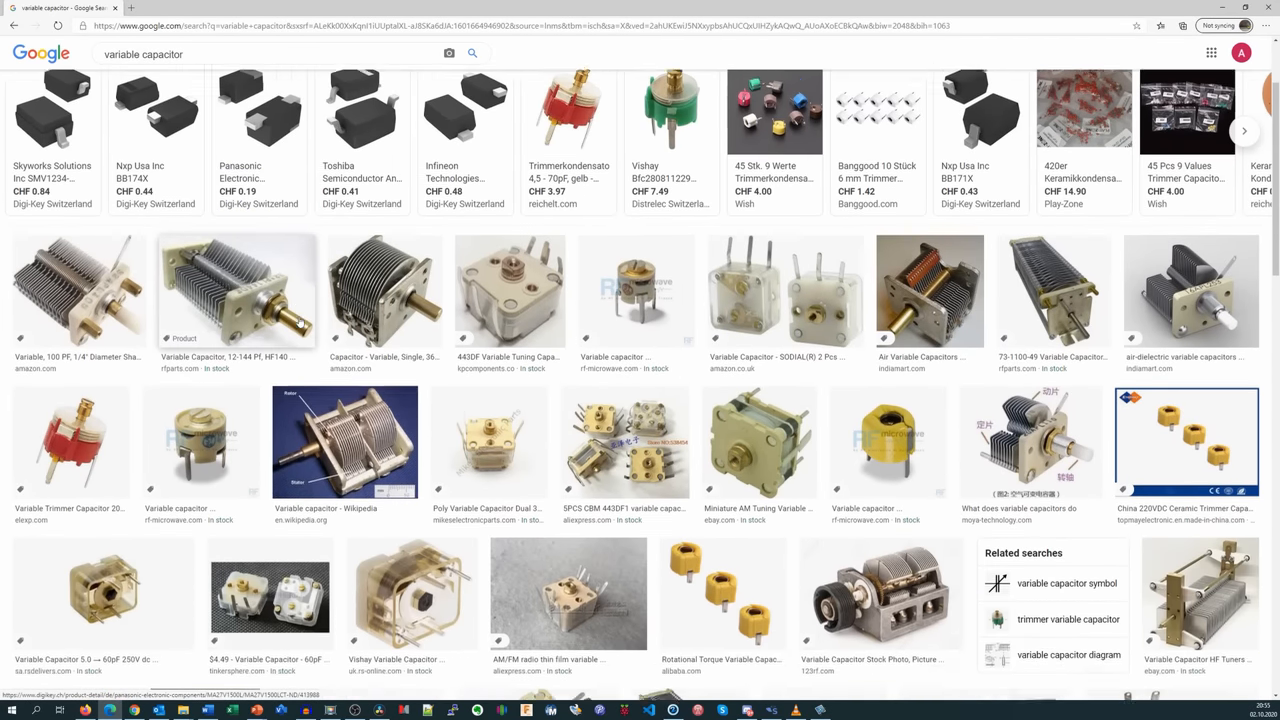
scroll(down, 3)
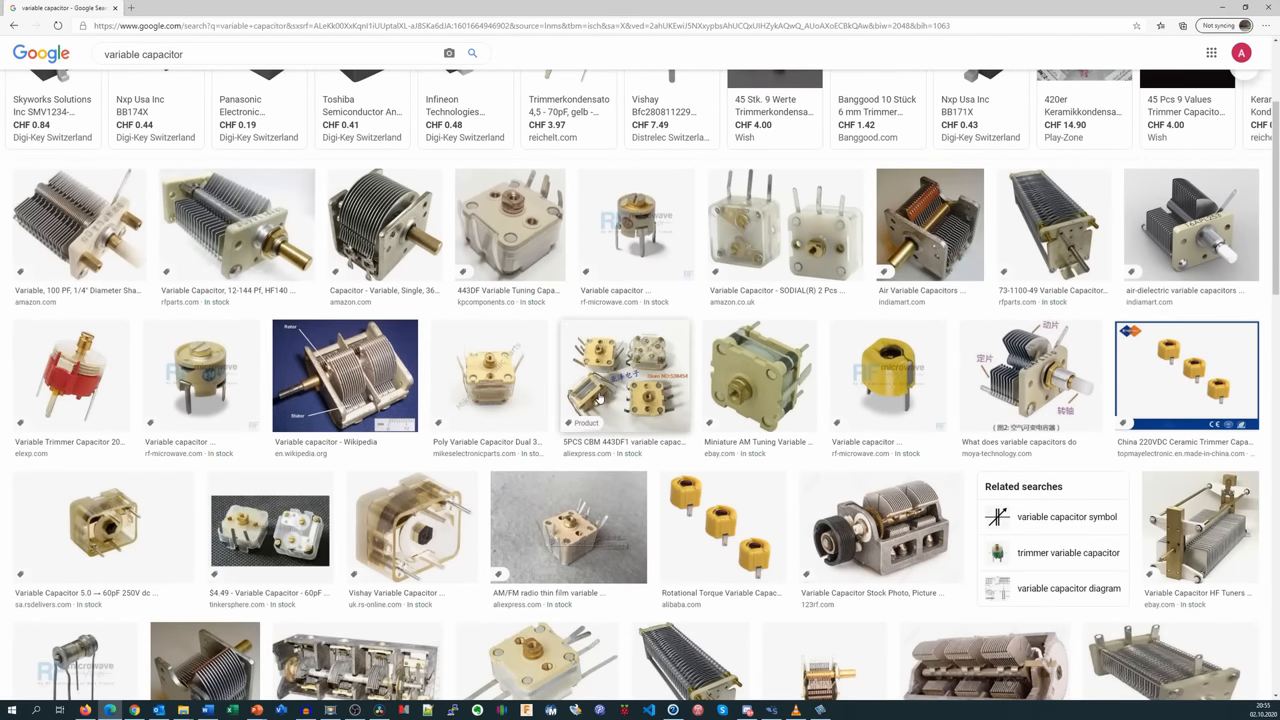
mouse_move(643, 338)
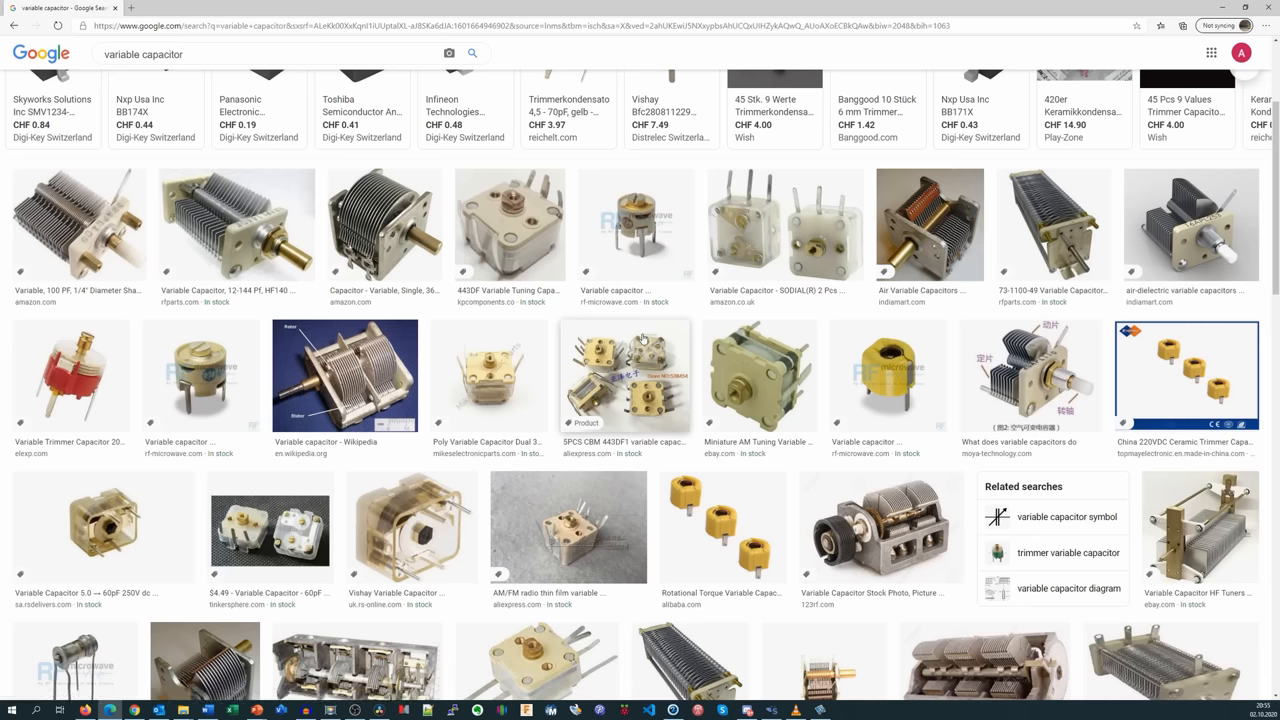
click(625, 375)
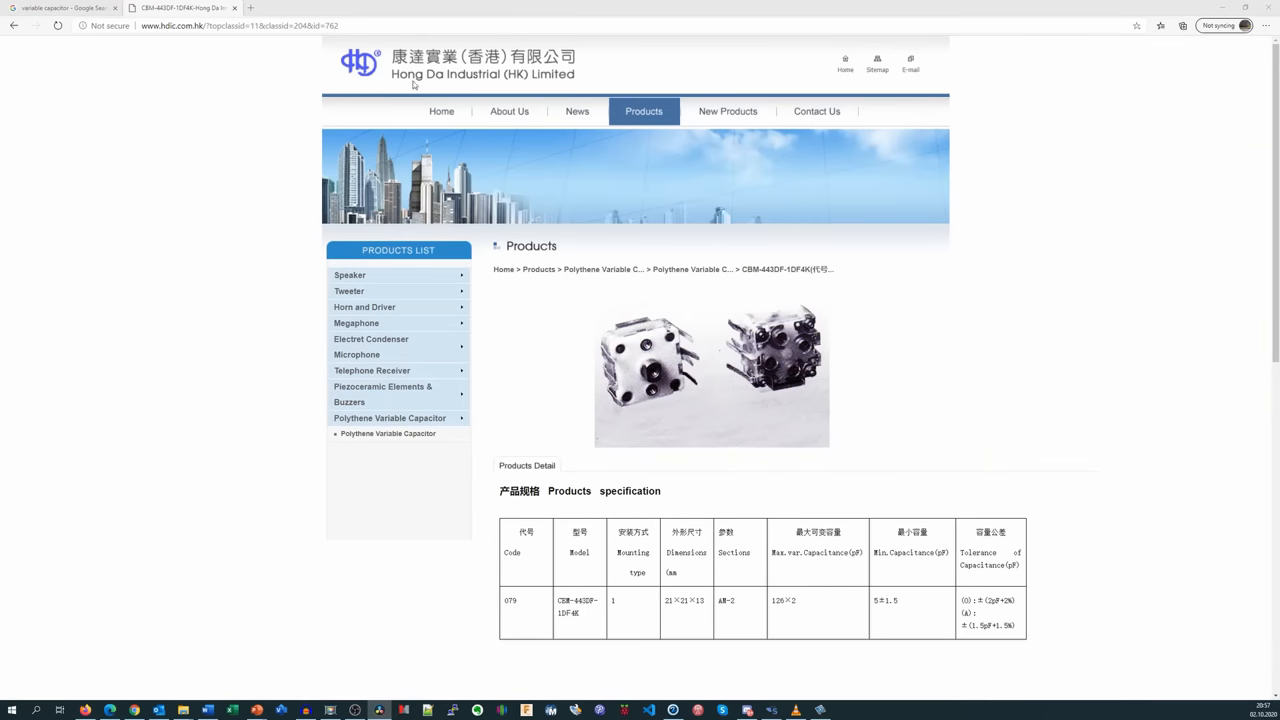
mouse_move(668, 325)
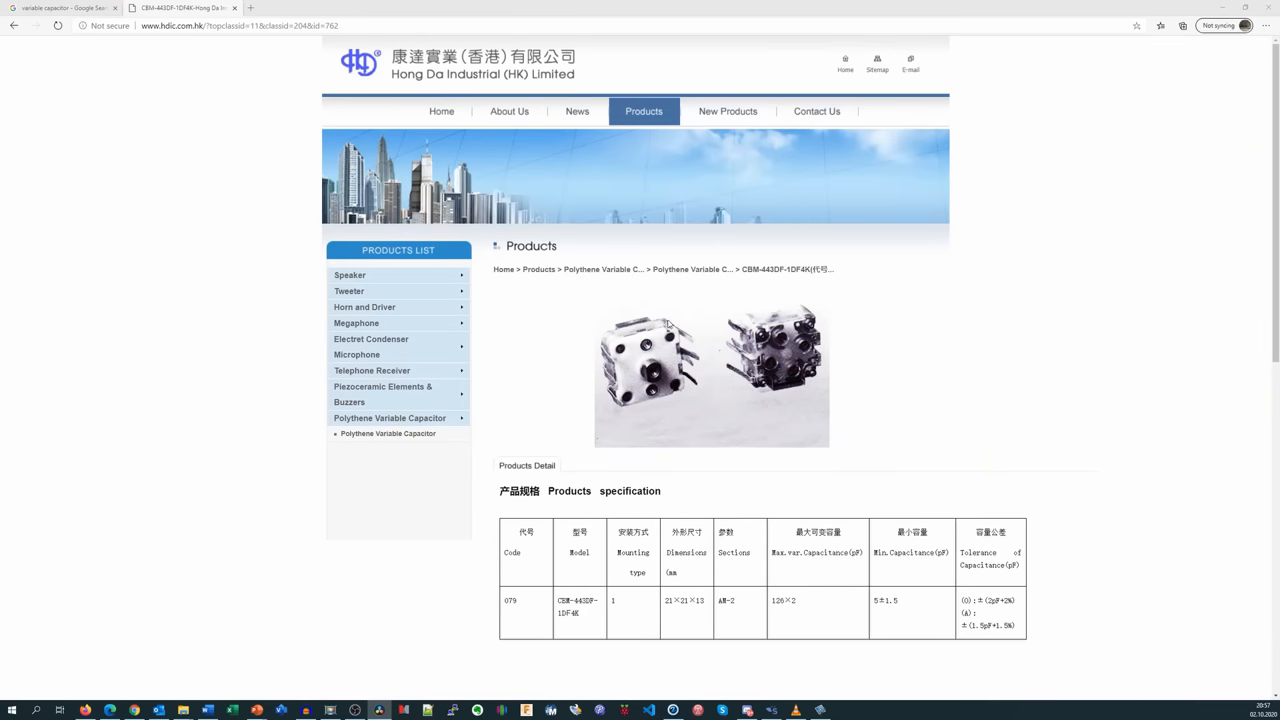
scroll(down, 3)
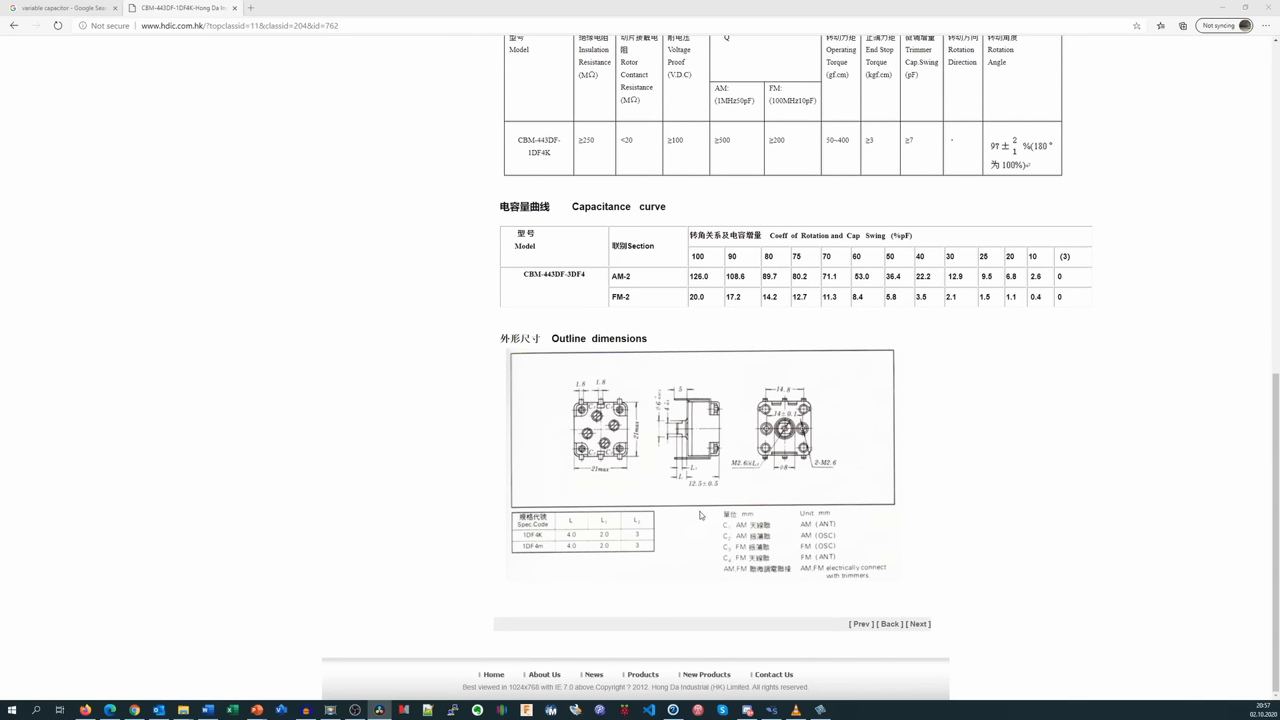
mouse_move(820, 556)
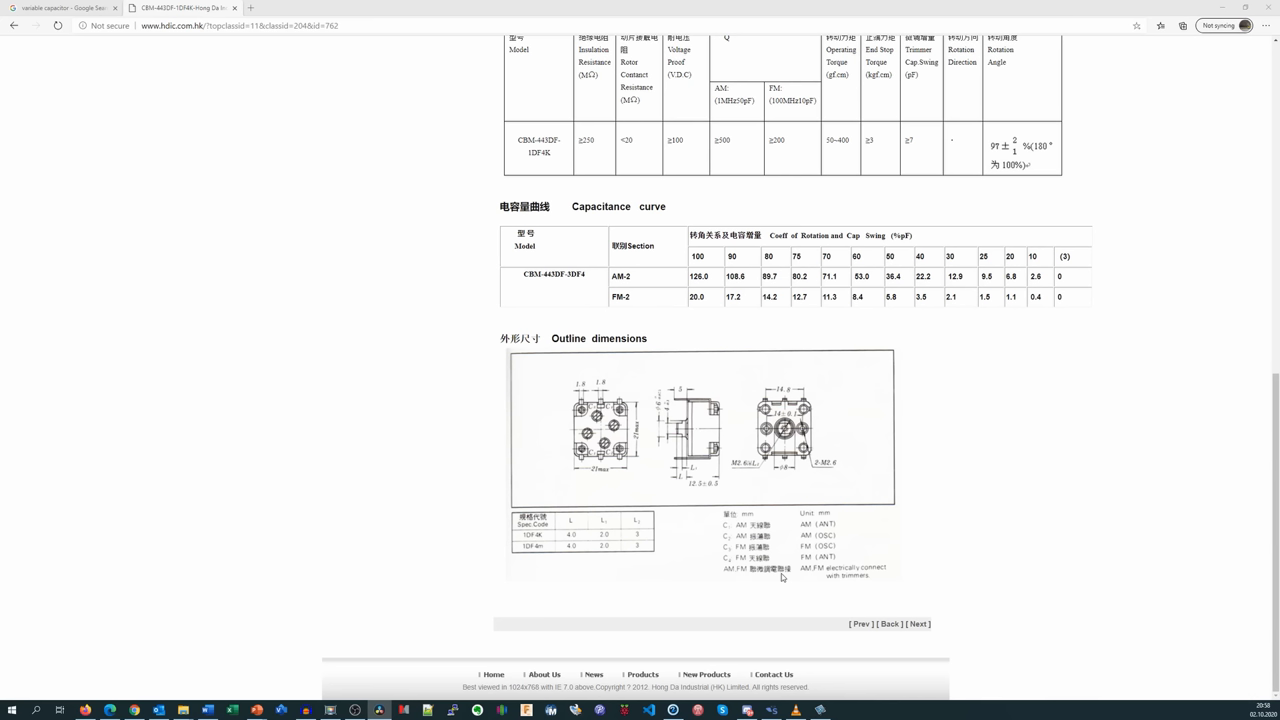
scroll(down, 3)
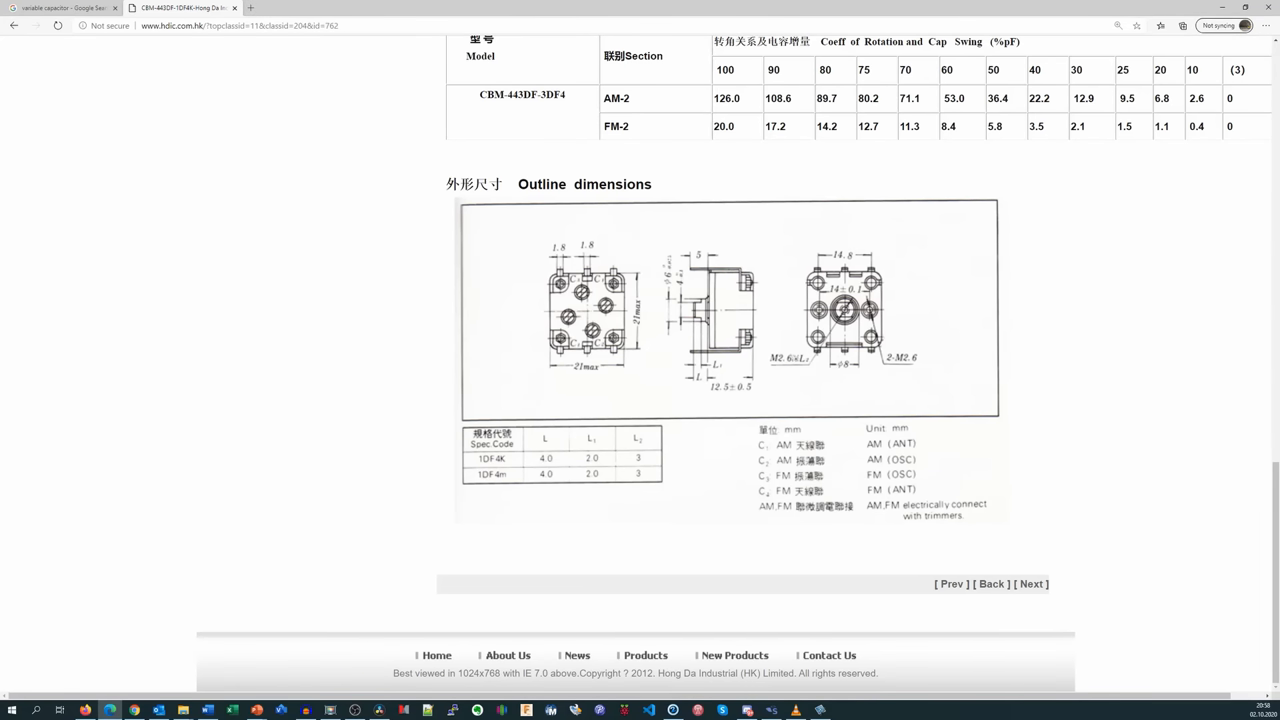
scroll(up, 3)
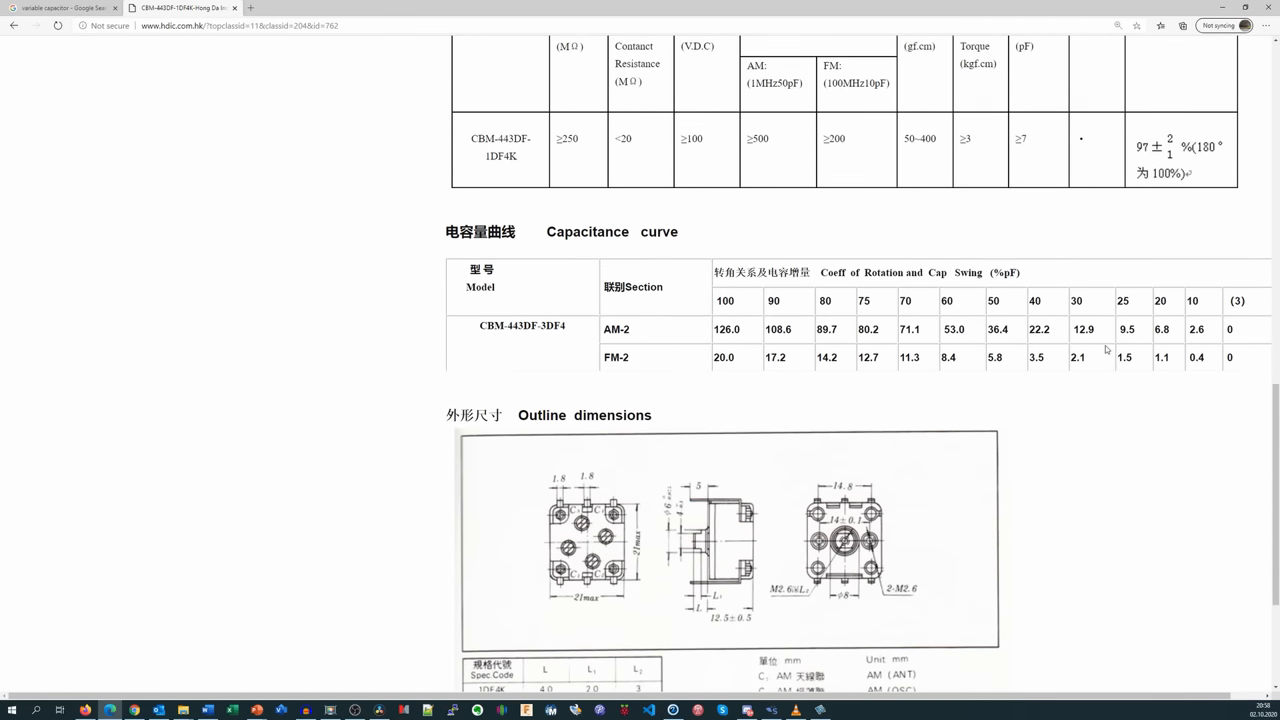
scroll(up, 3)
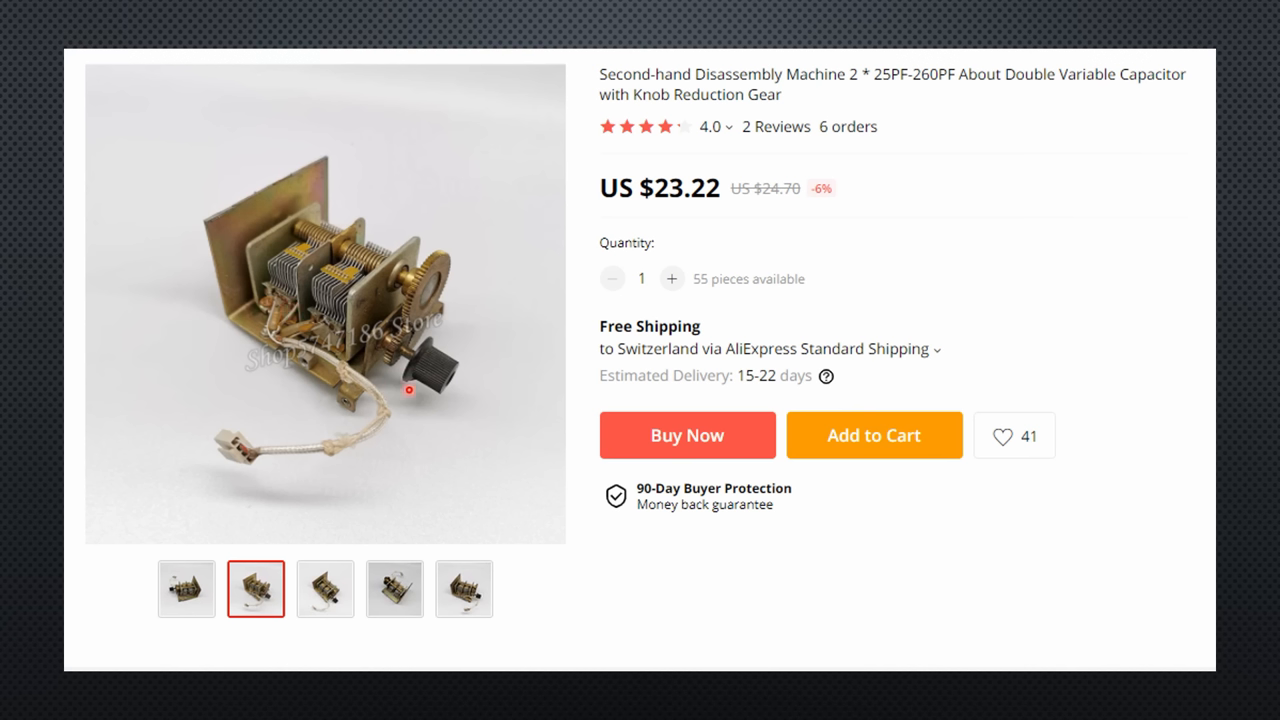
mouse_move(445, 280)
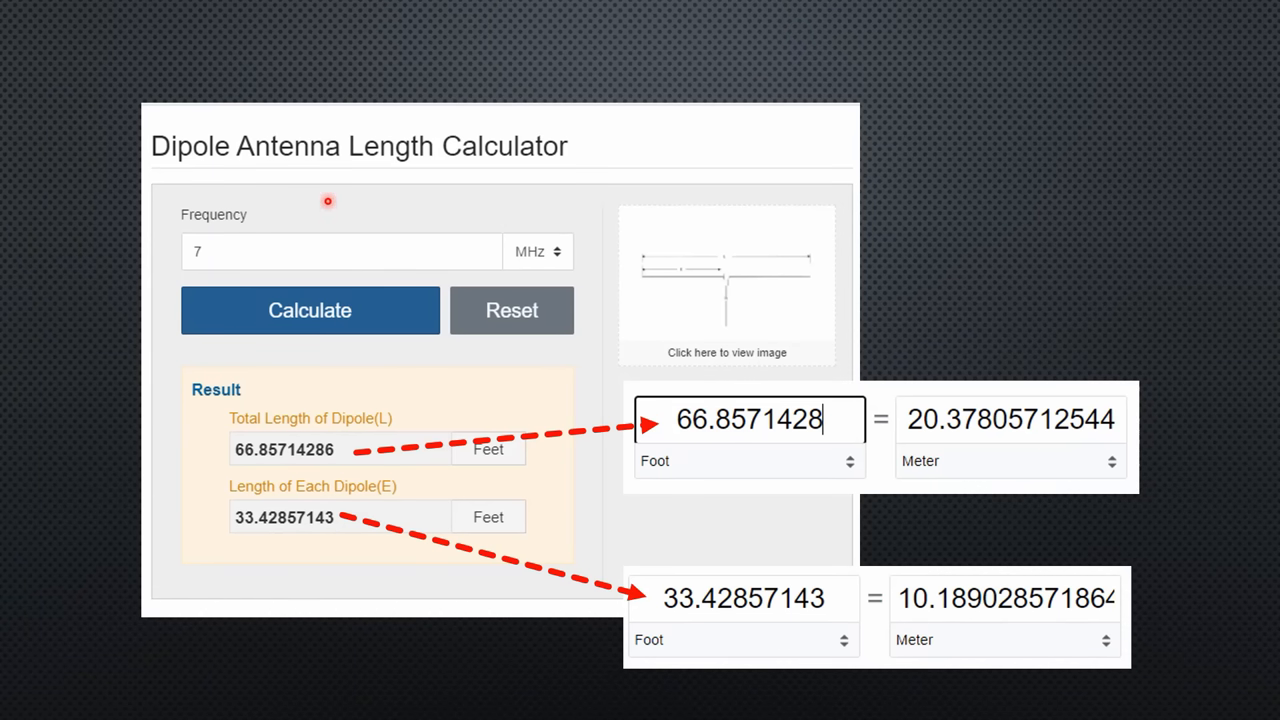
mouse_move(254, 255)
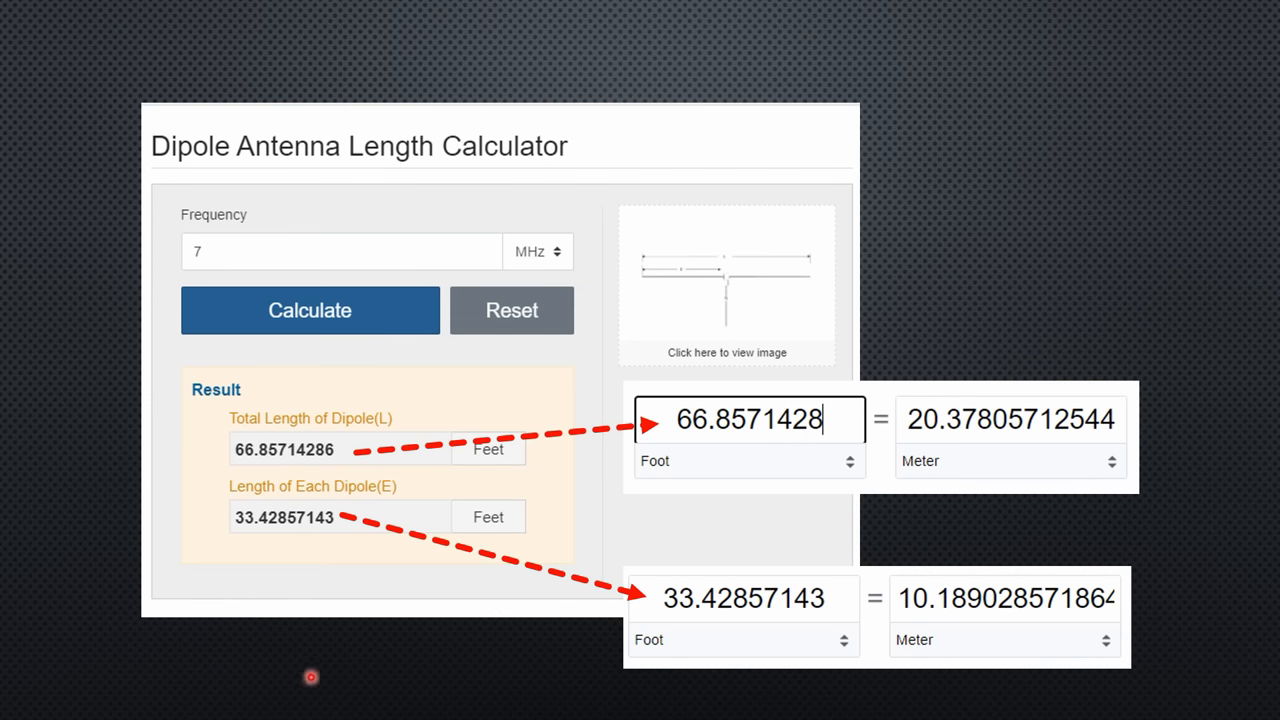
mouse_move(272, 418)
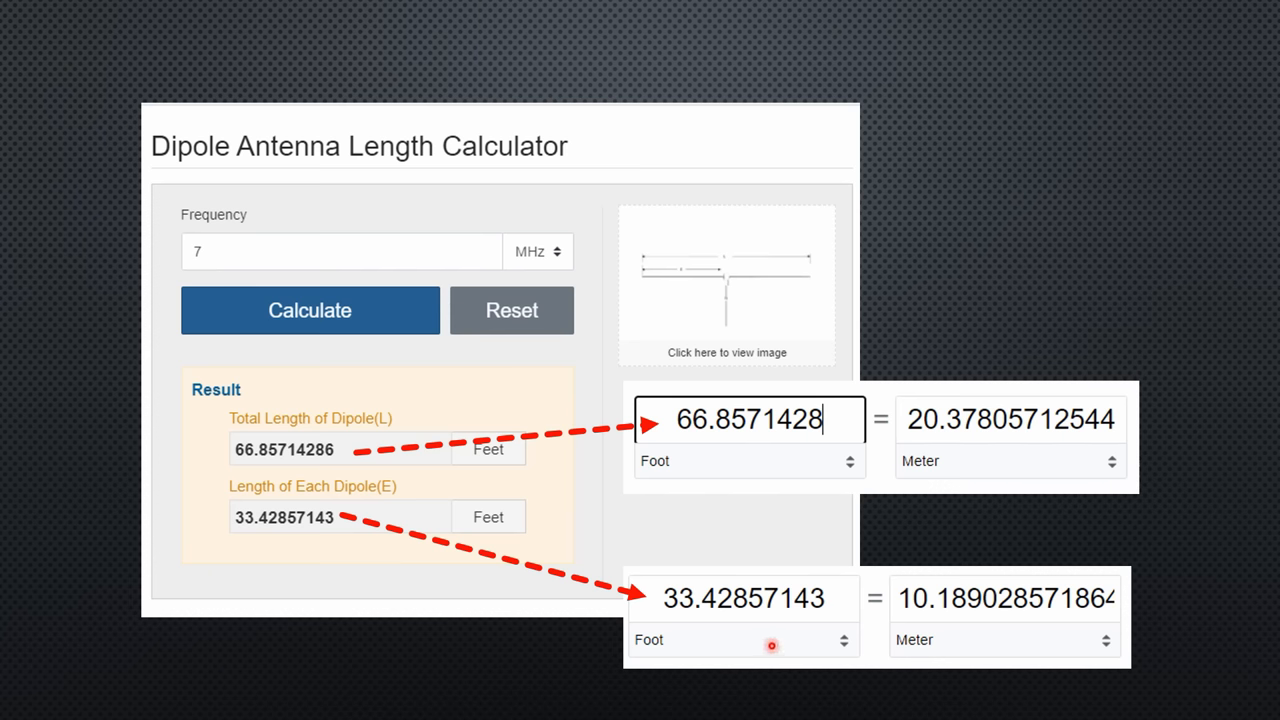
mouse_move(895, 613)
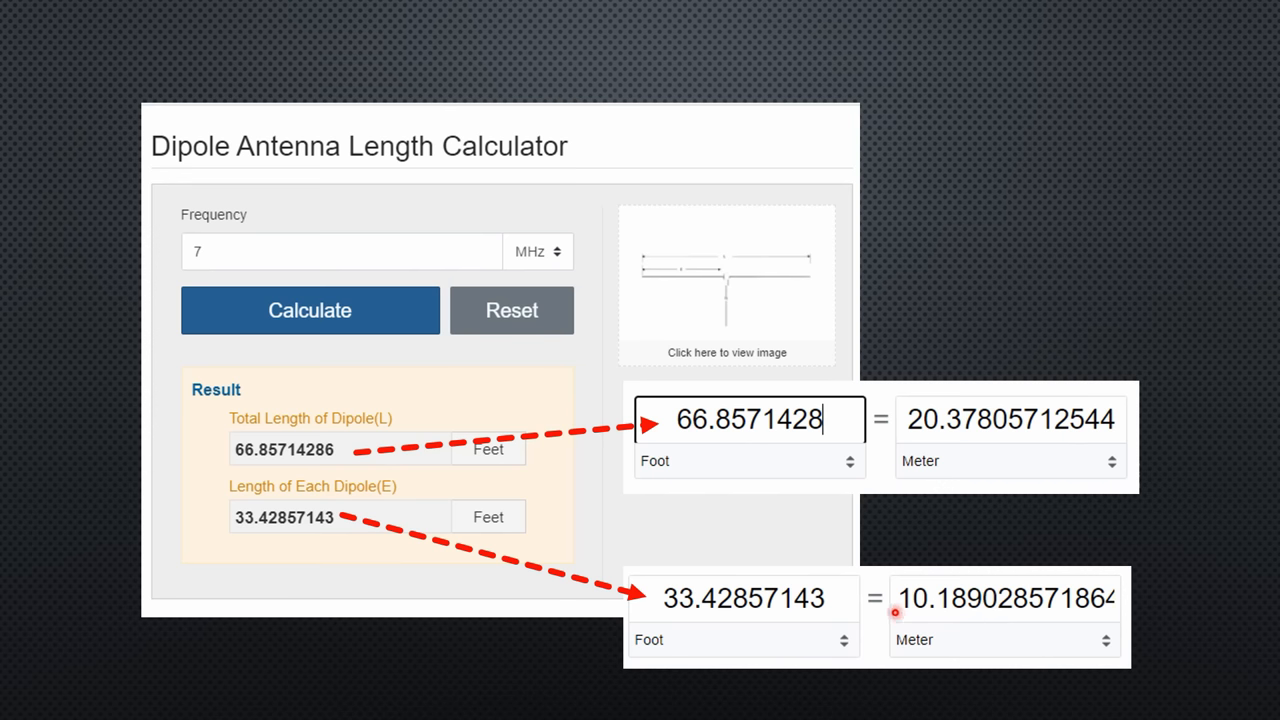